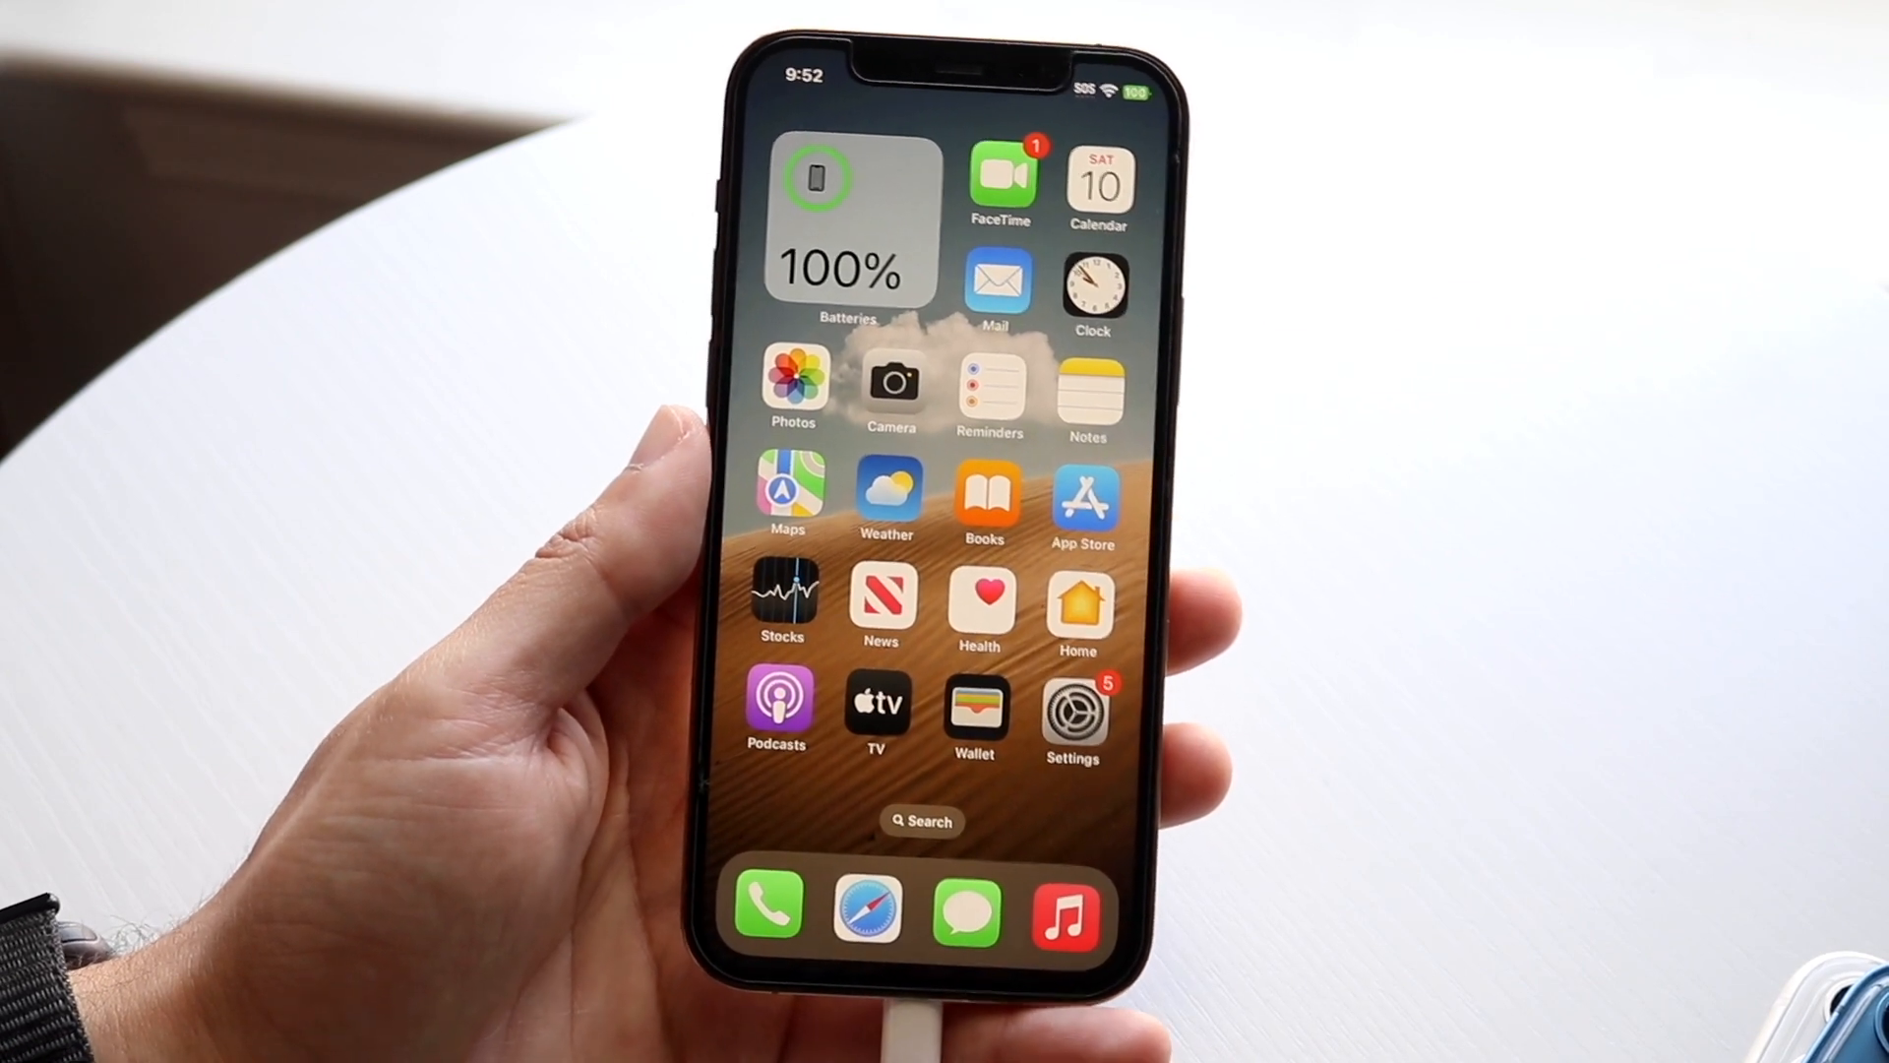
# Launch the Settings app from the Home Screen.
pyautogui.click(1070, 704)
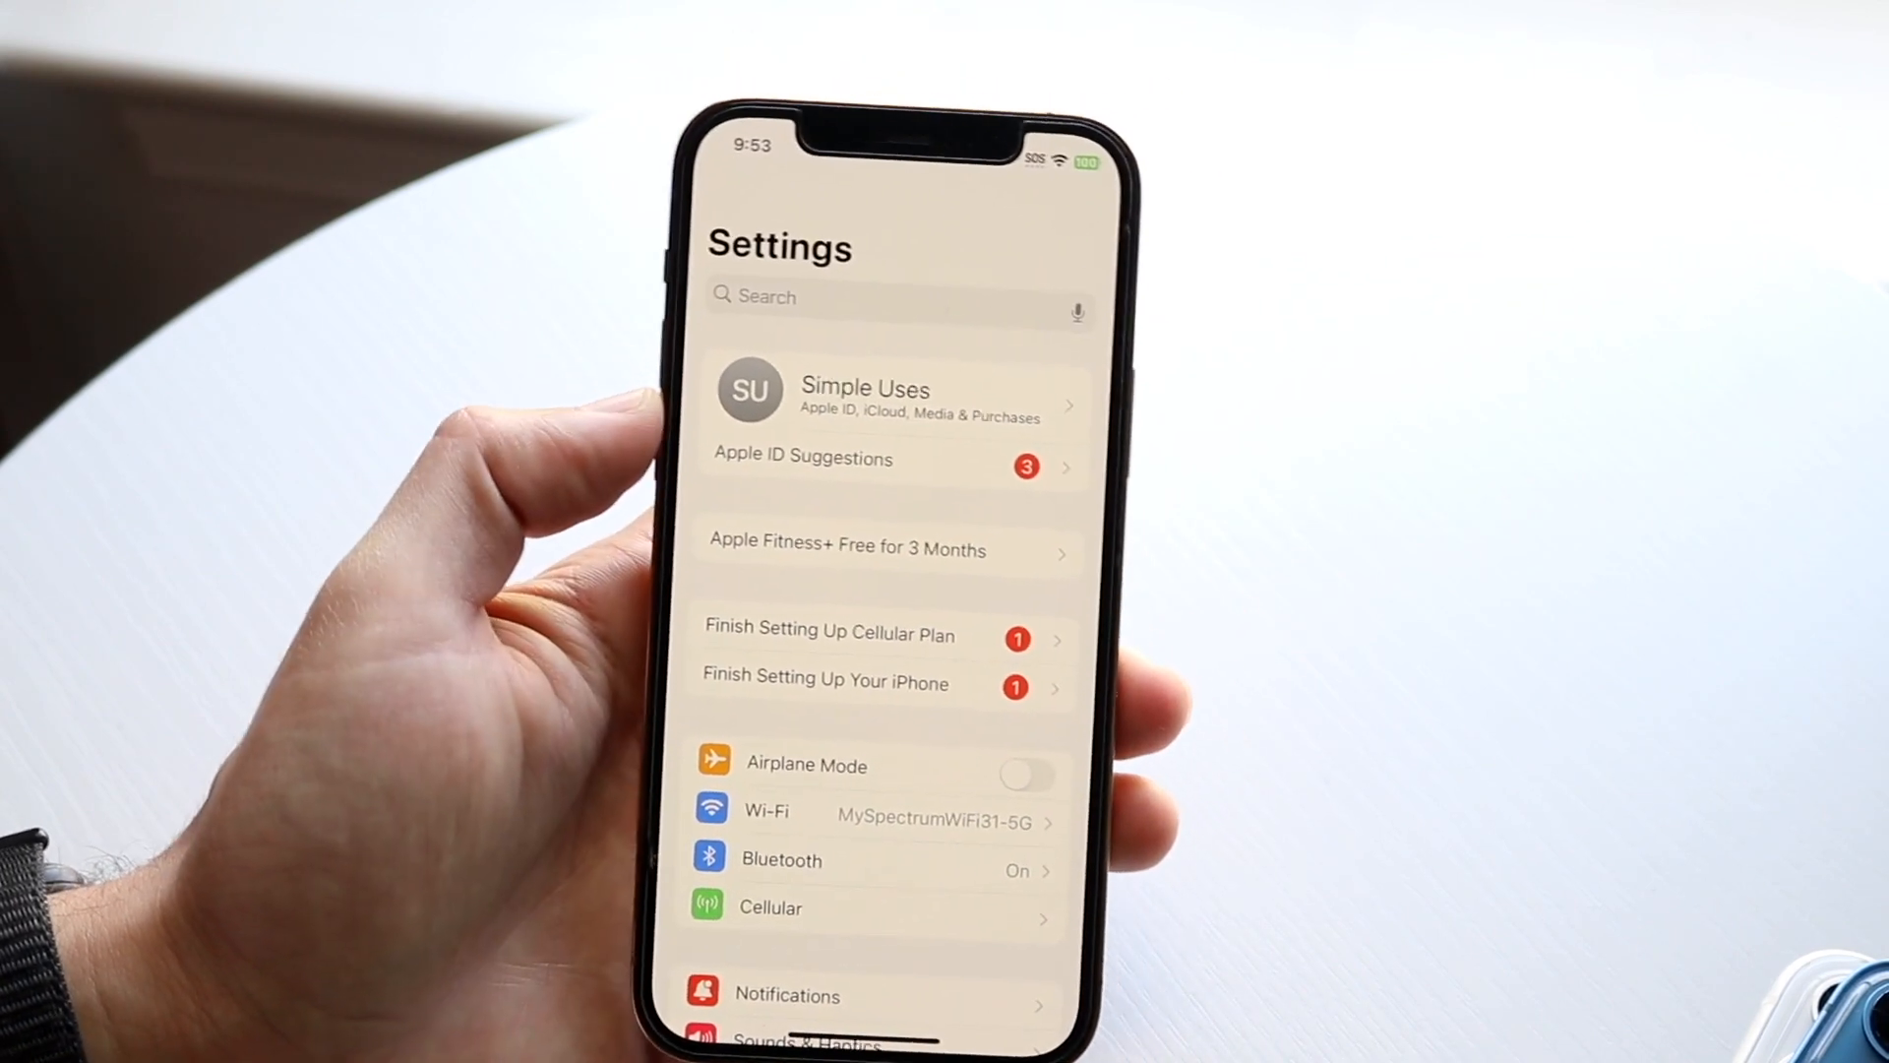
# Go to the Apple ID account page and scroll through its sections and devices.
pyautogui.click(864, 398)
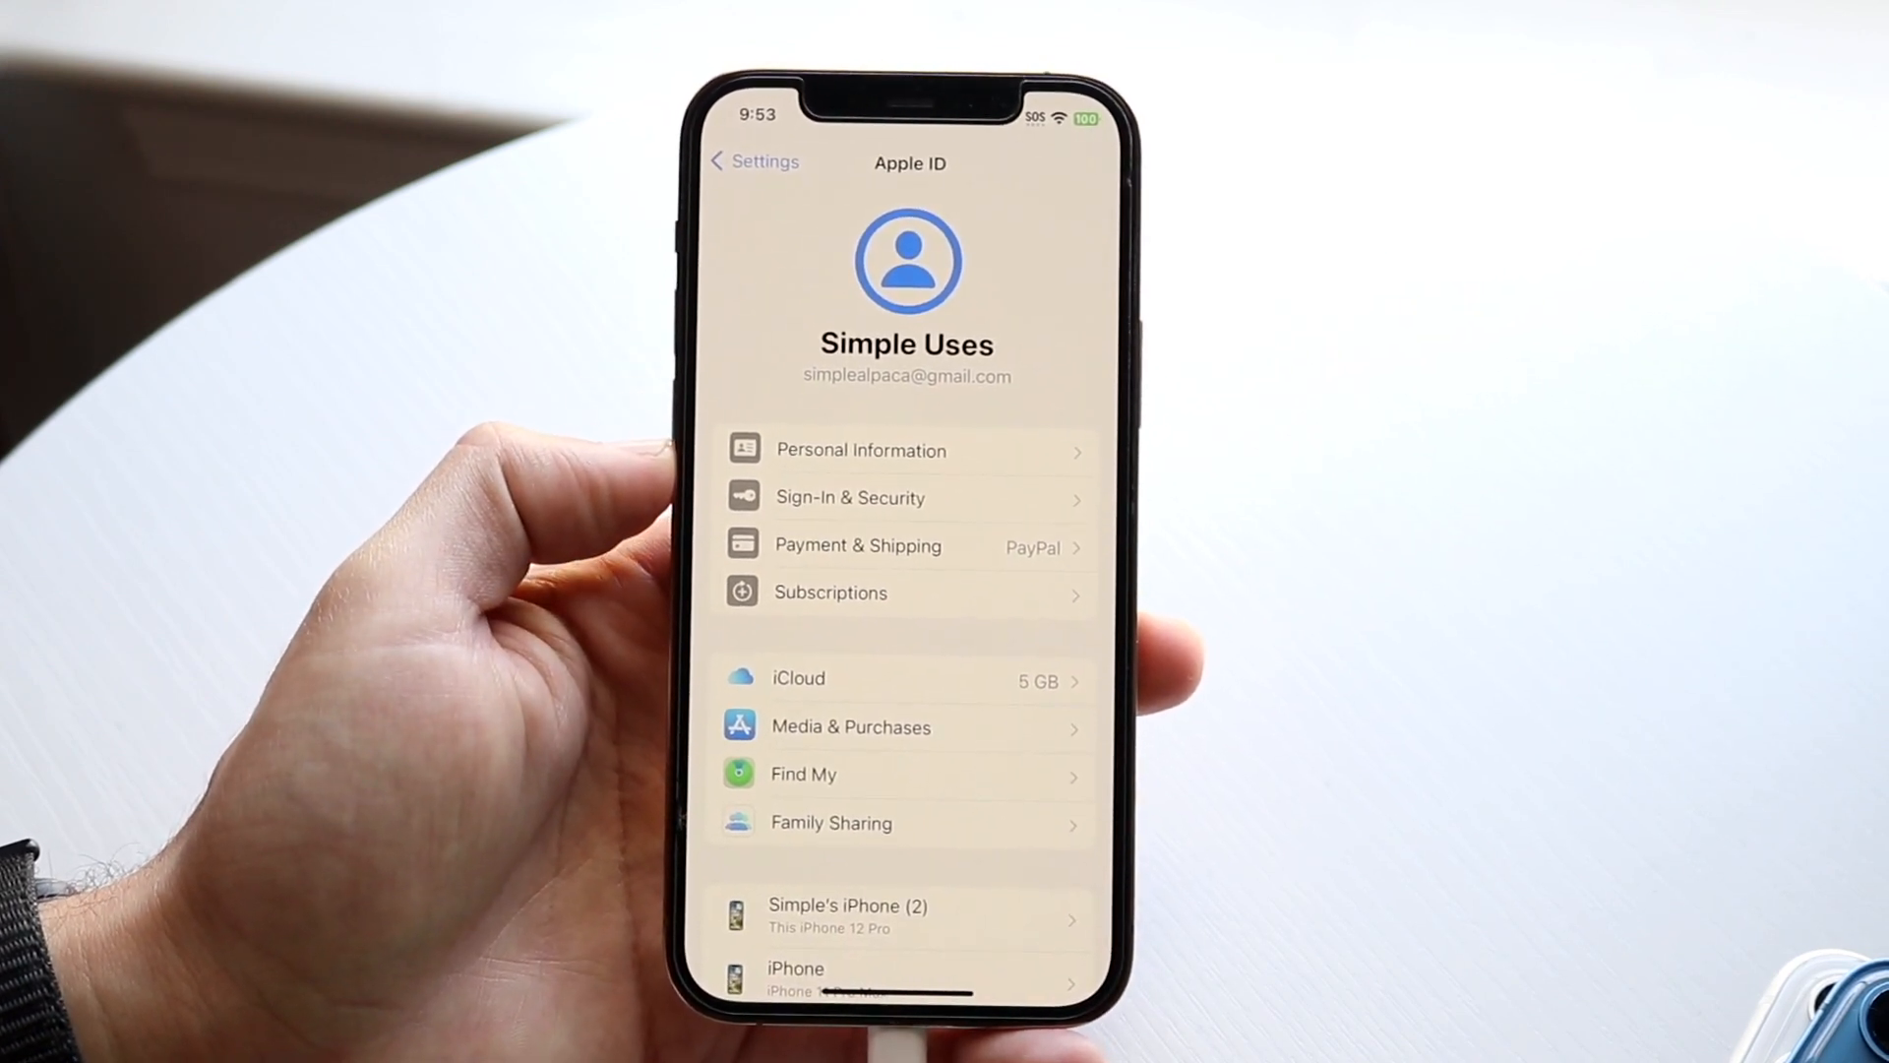
pyautogui.scroll(-3)
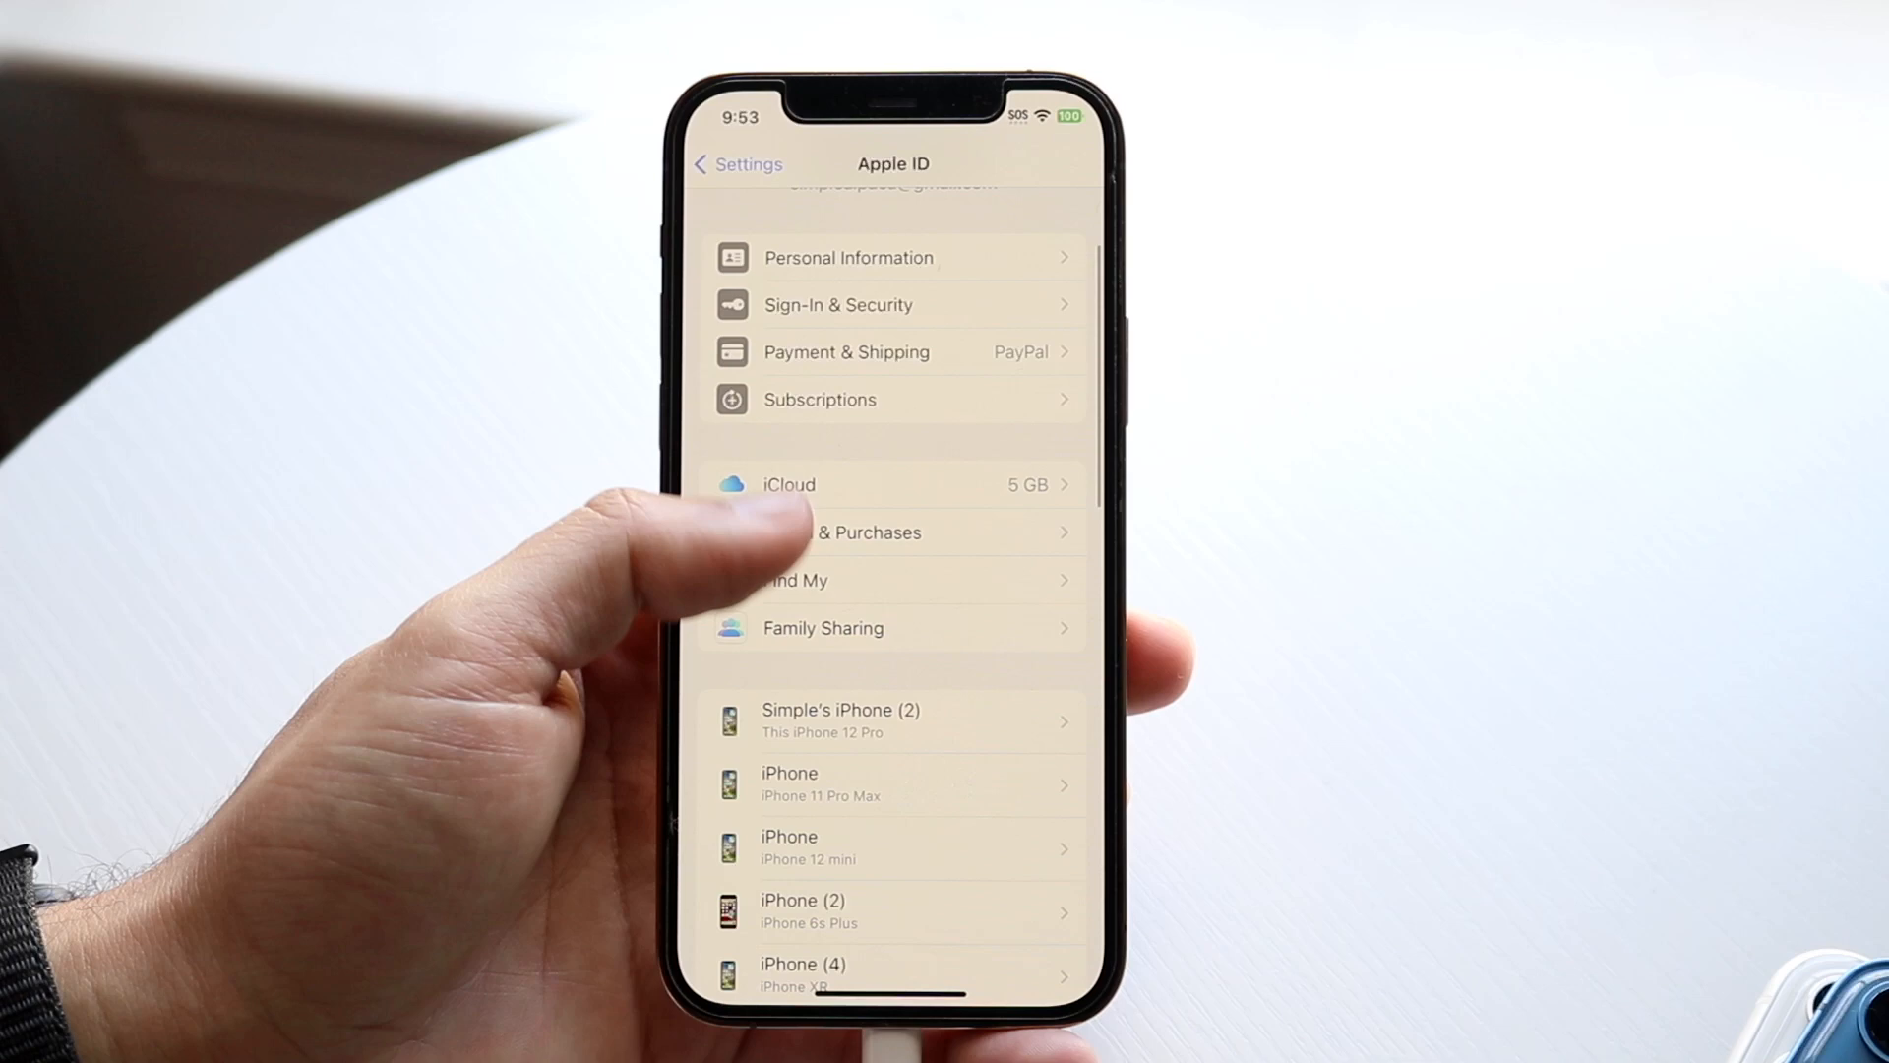
pyautogui.scroll(-3)
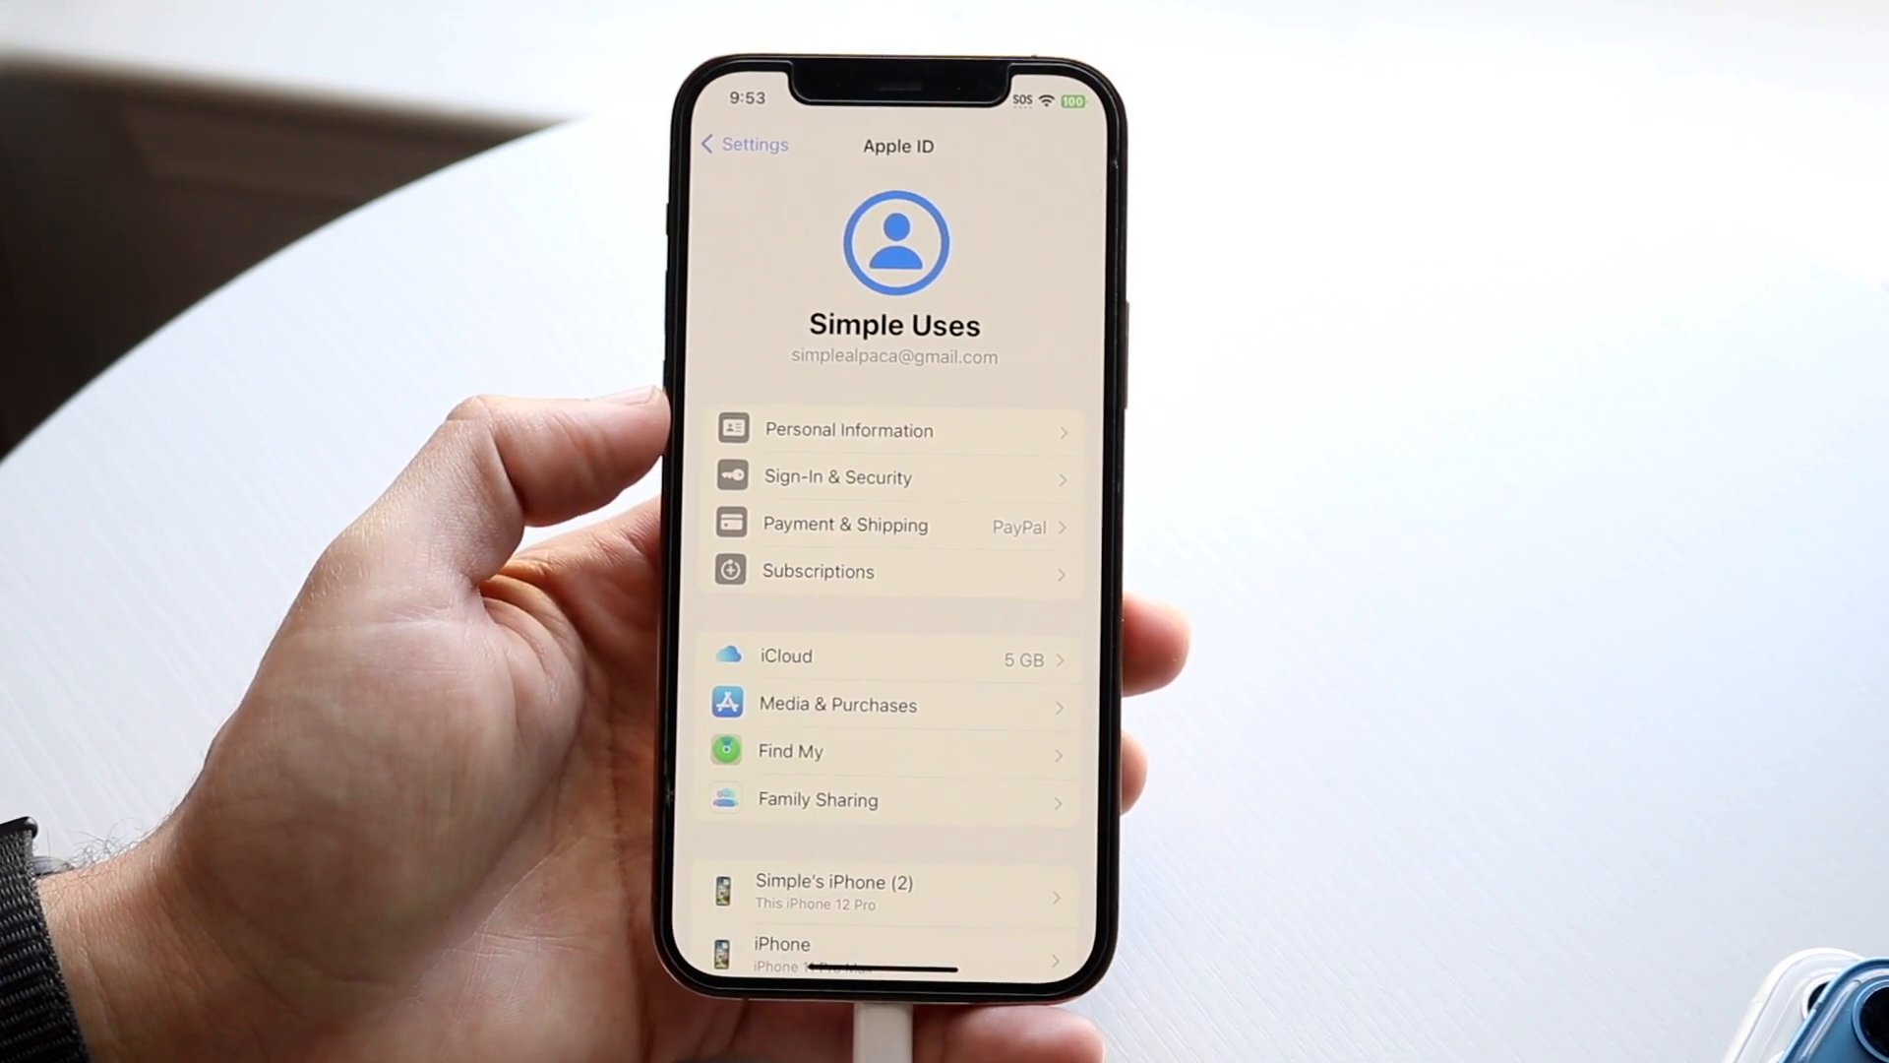
# Enter the account's Personal Information section from the Apple ID page.
pyautogui.click(848, 429)
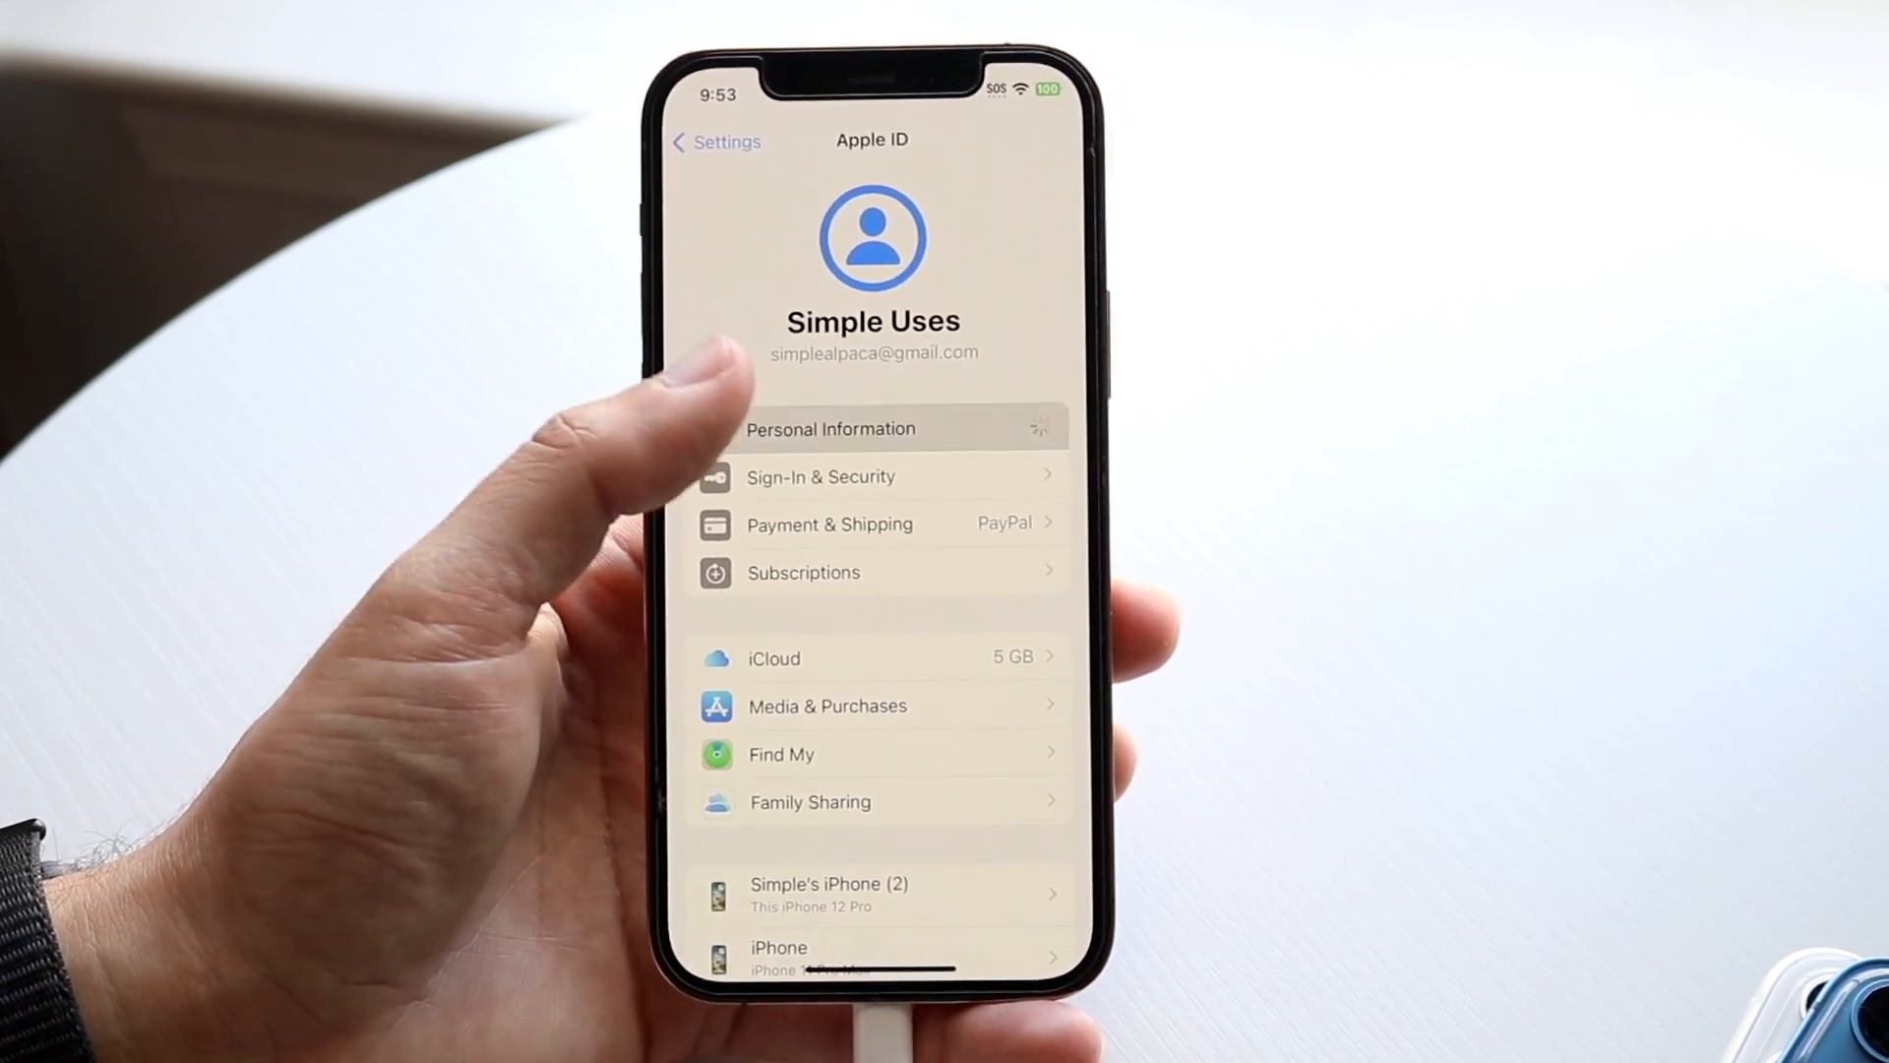
pyautogui.click(830, 429)
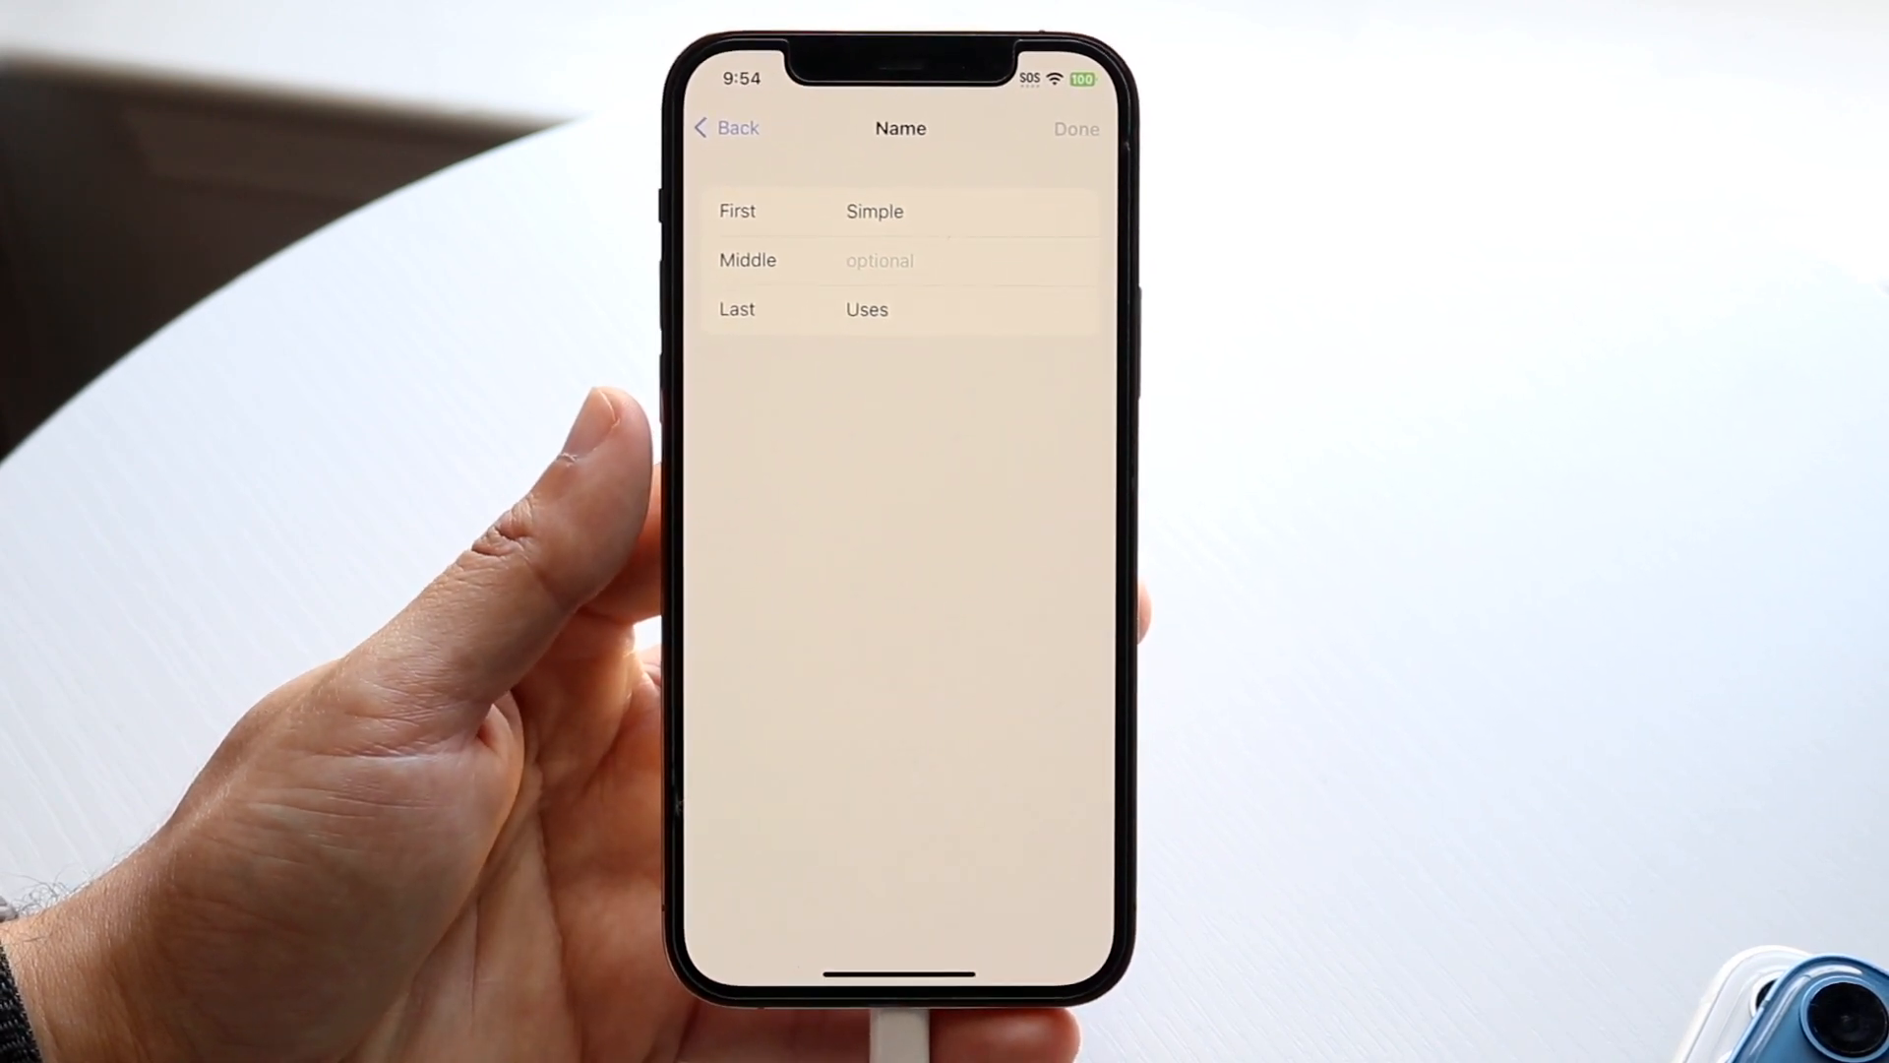
# Make the Last name field active for editing on the Name page.
pyautogui.click(868, 309)
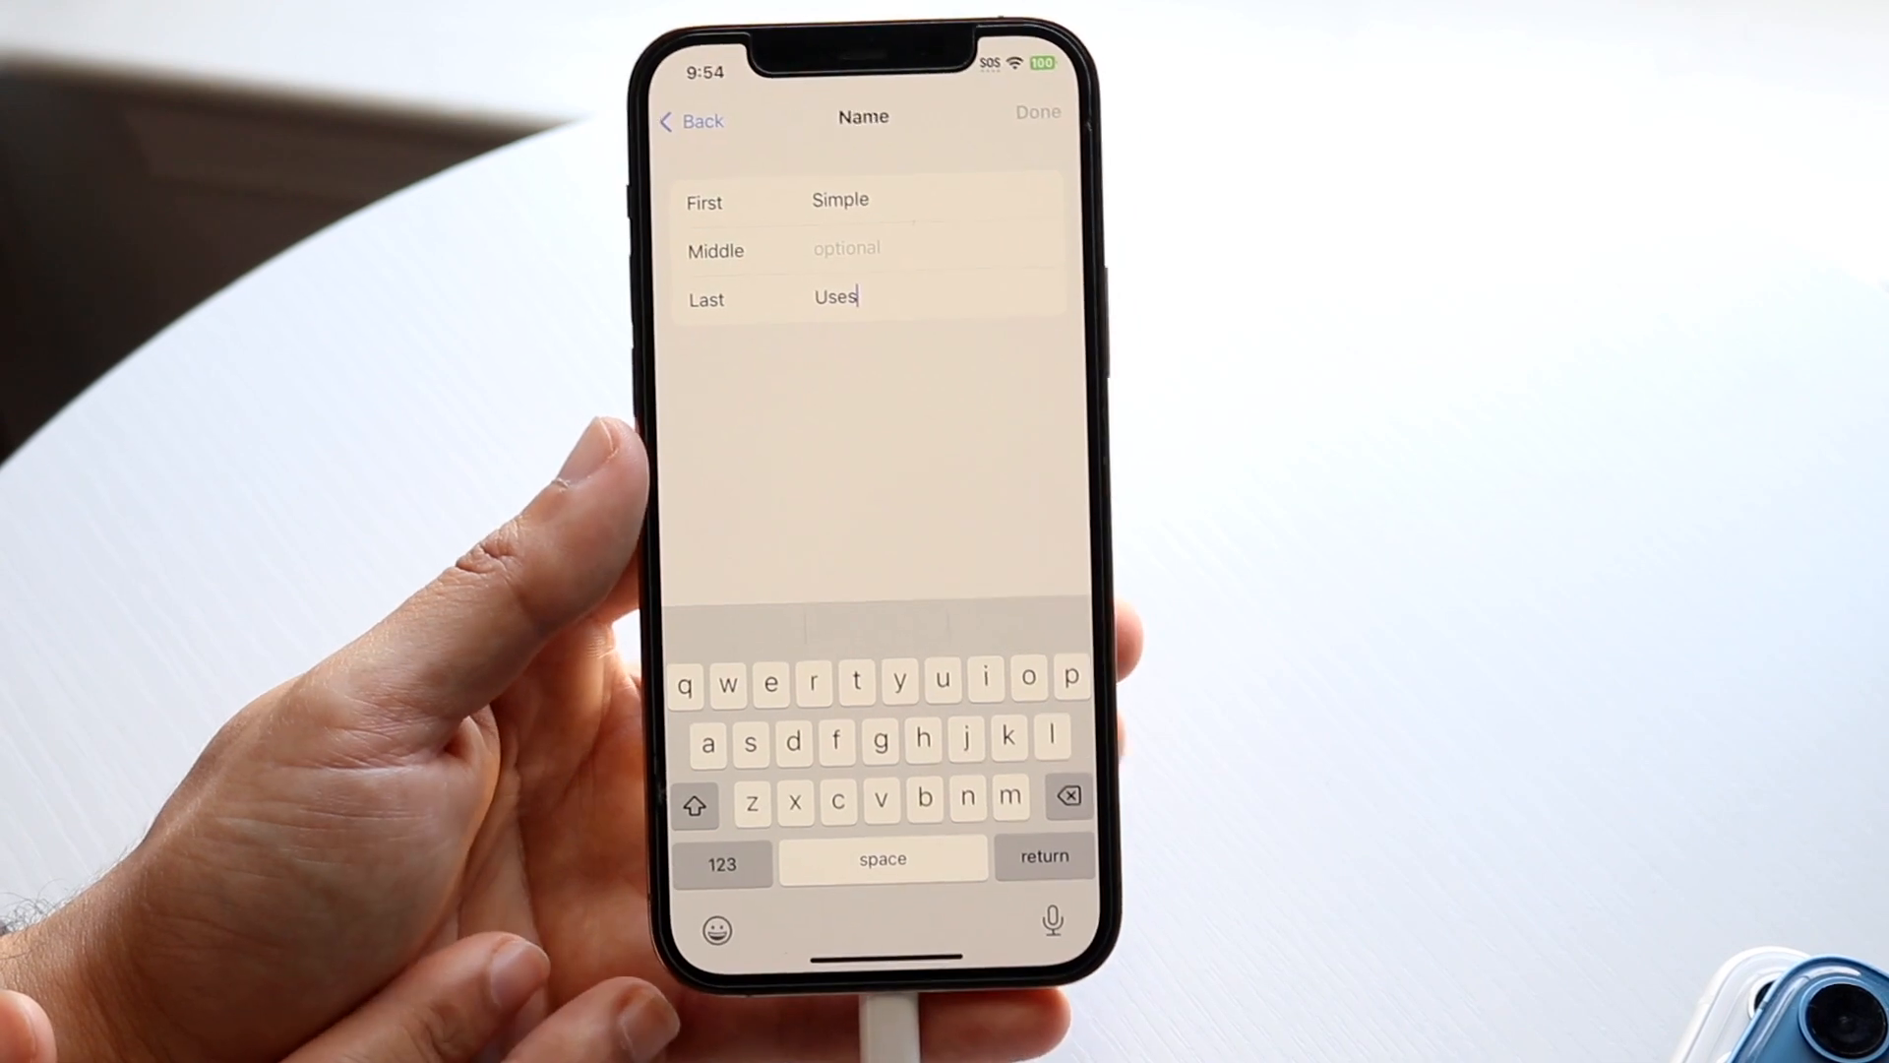